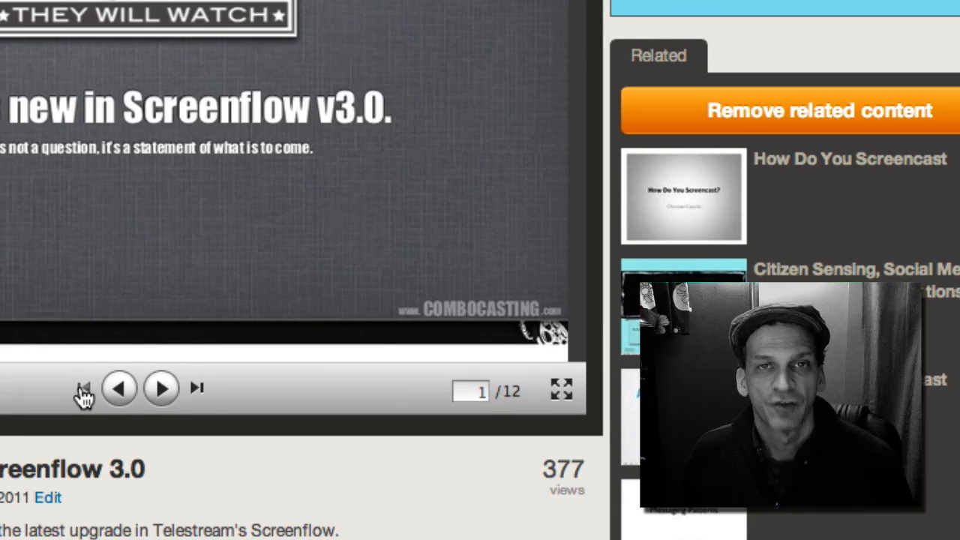
mouse_move(372, 507)
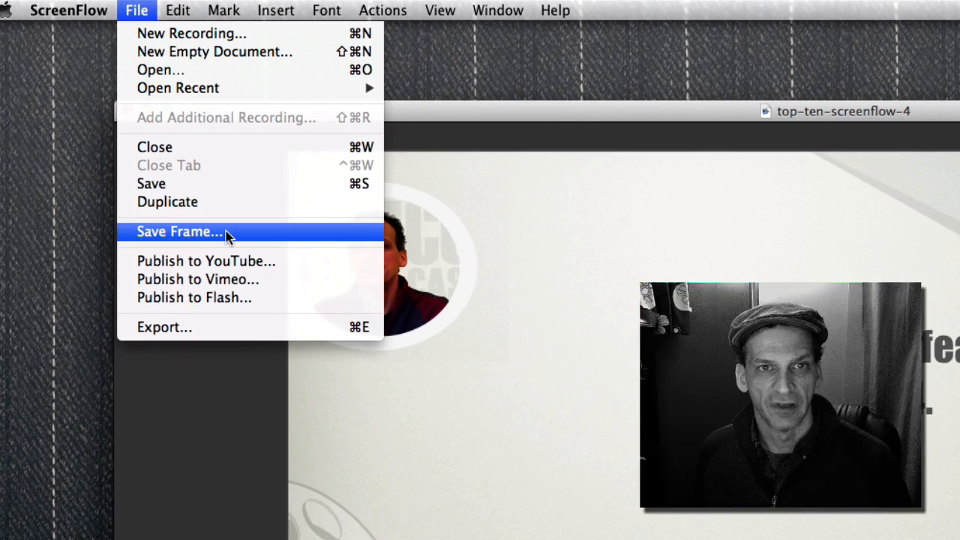
Save the current video frame as the image 'one'.
click(180, 231)
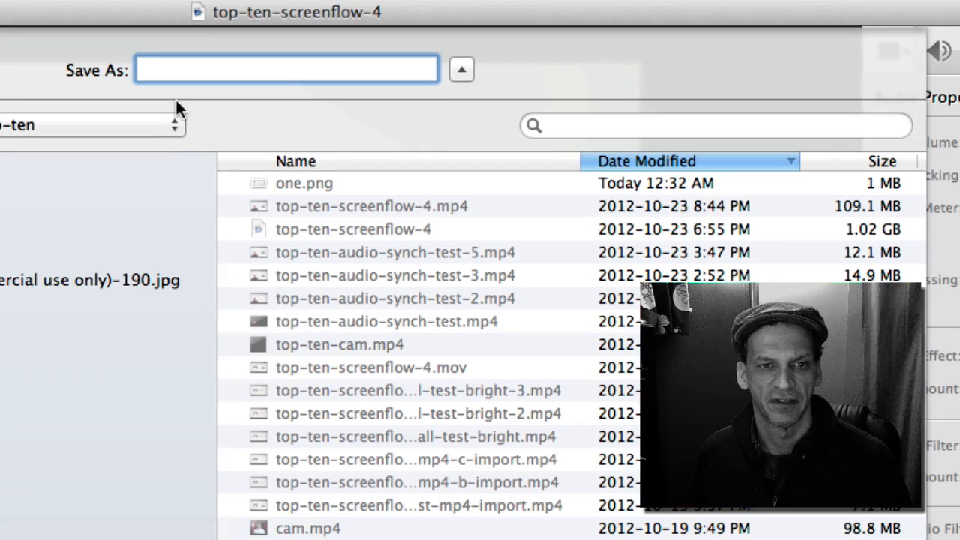
text(one)
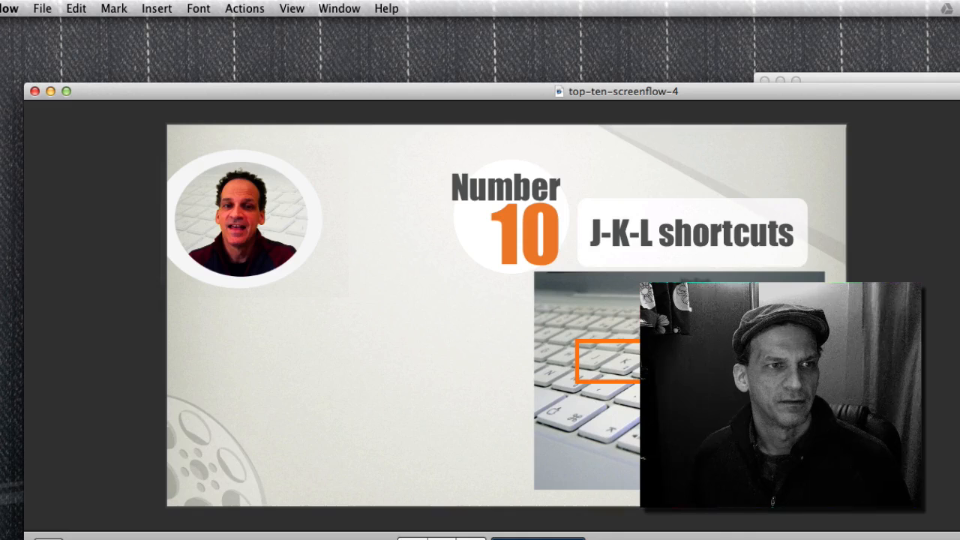
click(41, 9)
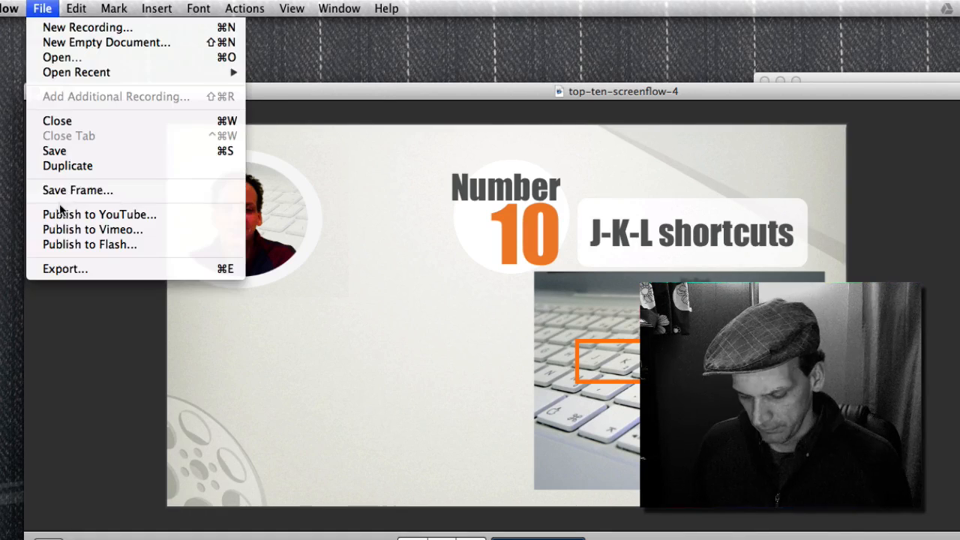
Save the Number 9 frame as 'two' and begin naming a third frame 'three'.
click(78, 189)
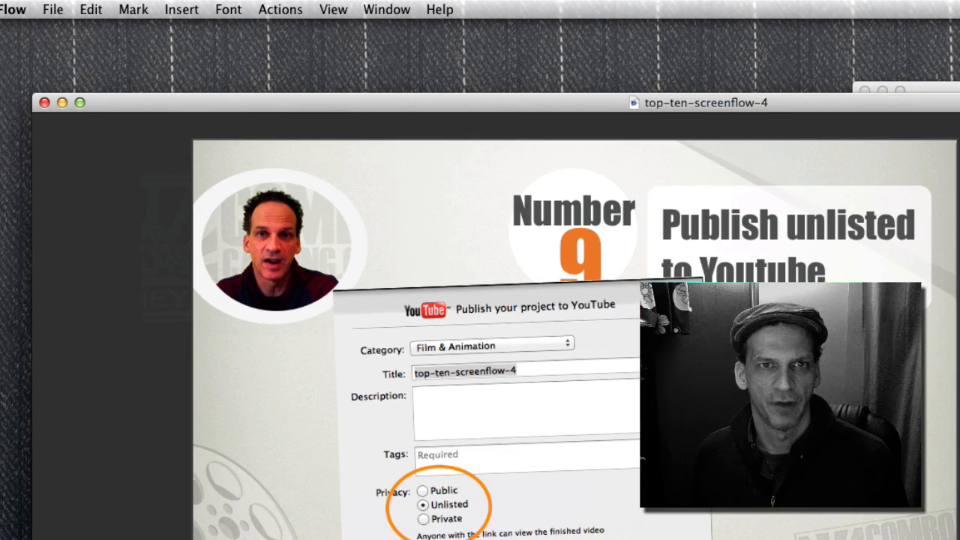
click(53, 9)
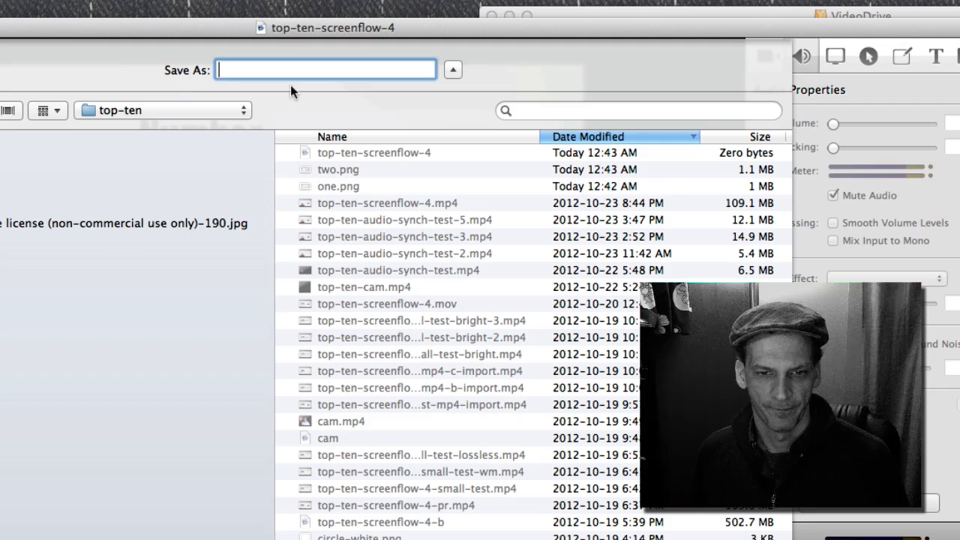
text(thr)
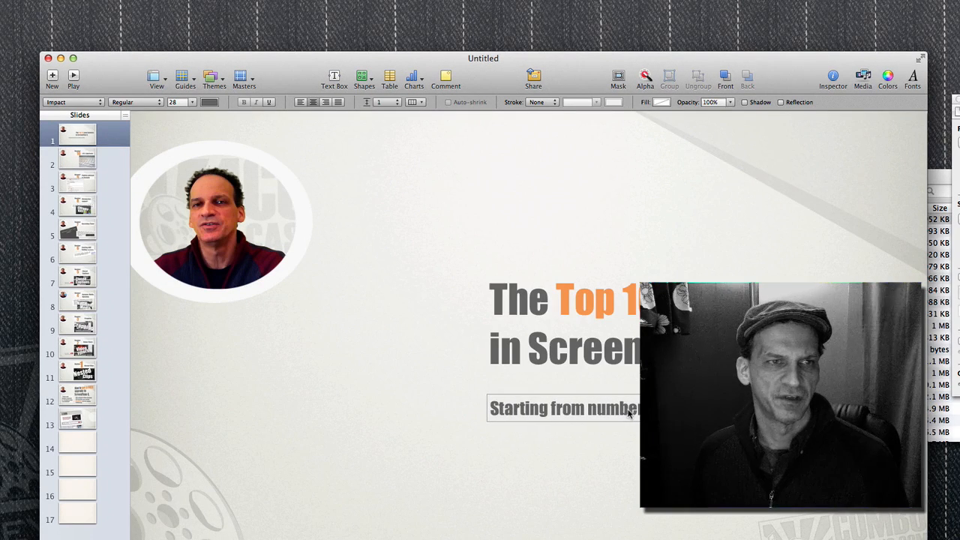
Review the Number 4, 1, 10, 6, 3 and final website slides in the navigator.
click(78, 163)
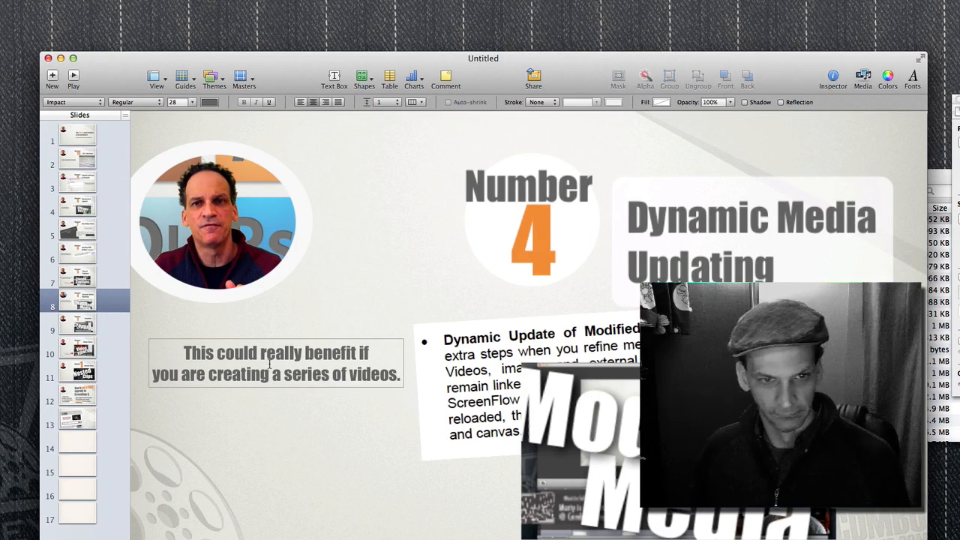
click(78, 372)
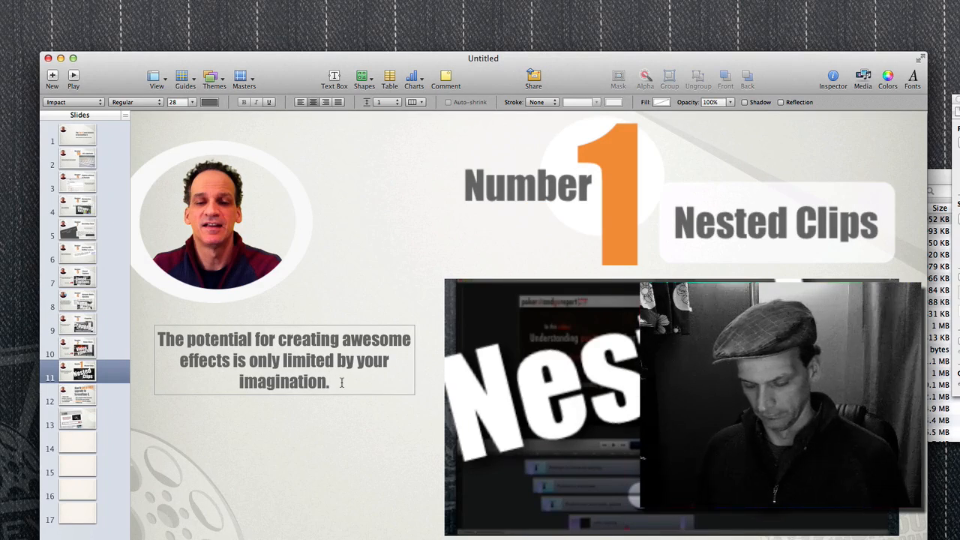
click(78, 158)
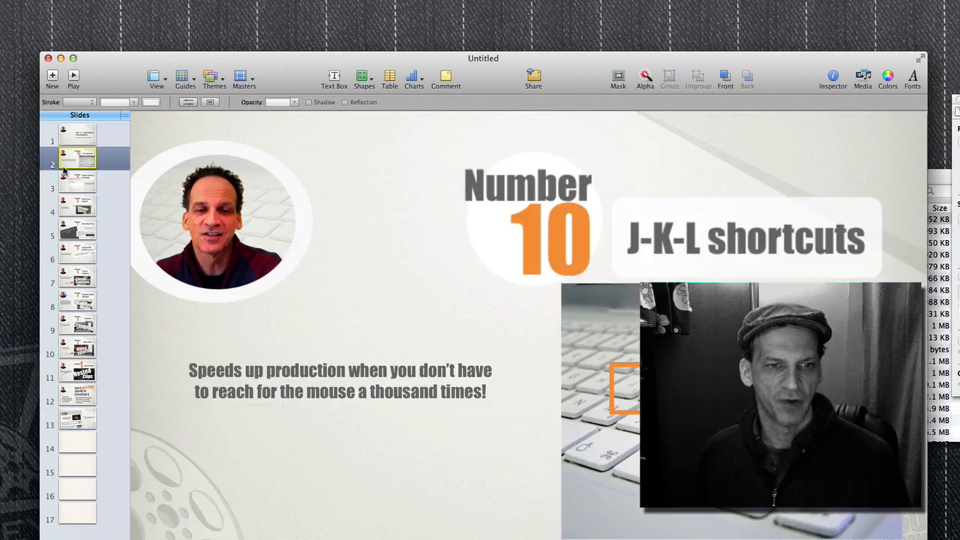
click(78, 252)
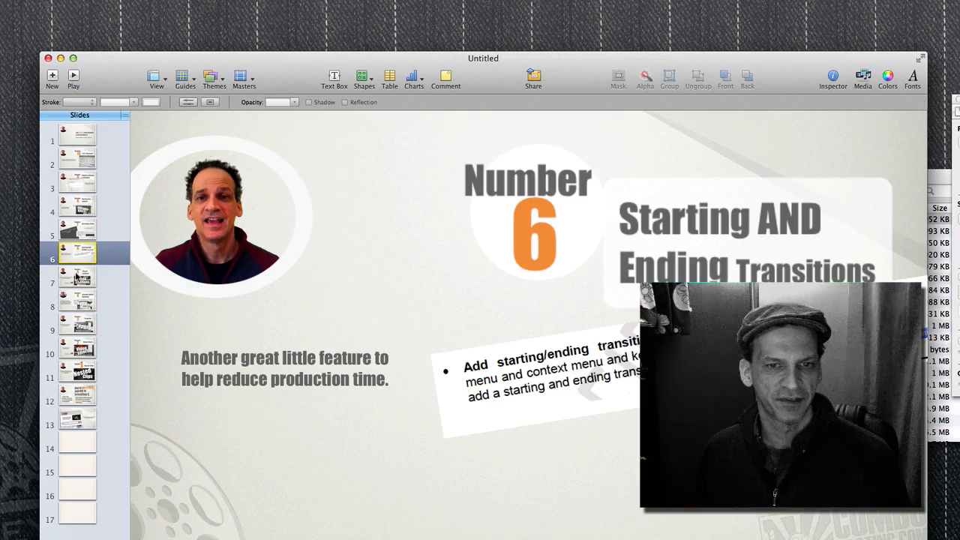
click(78, 330)
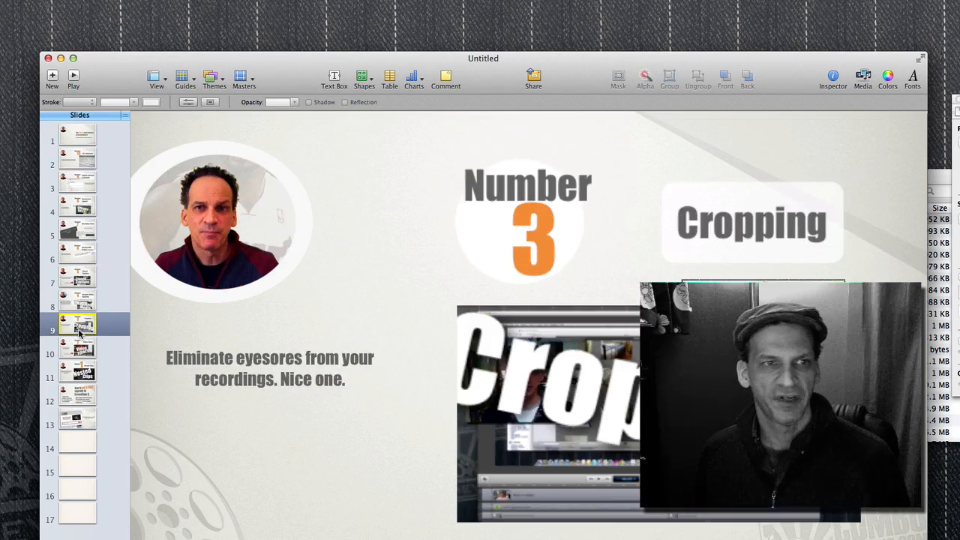
click(78, 417)
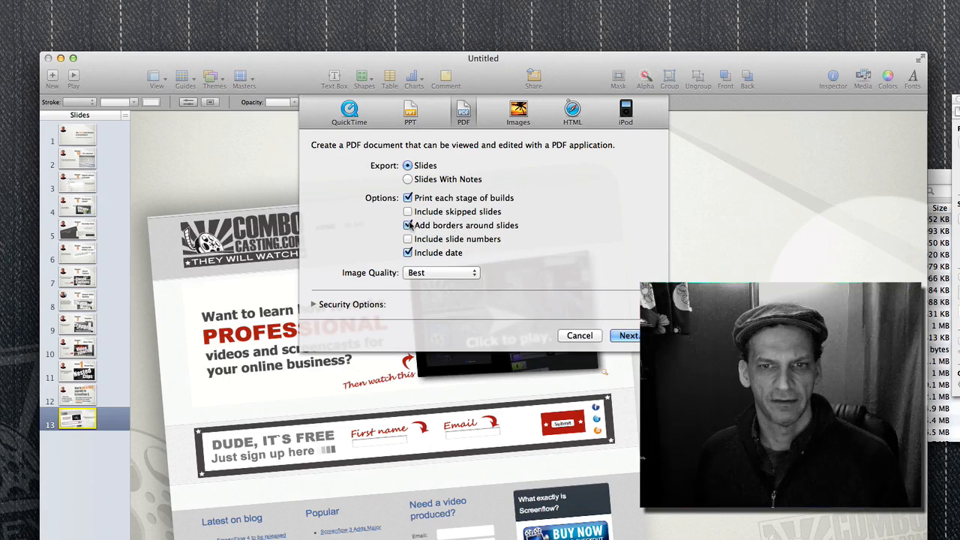
Turn off borders around exported slides and continue the PDF export.
click(408, 225)
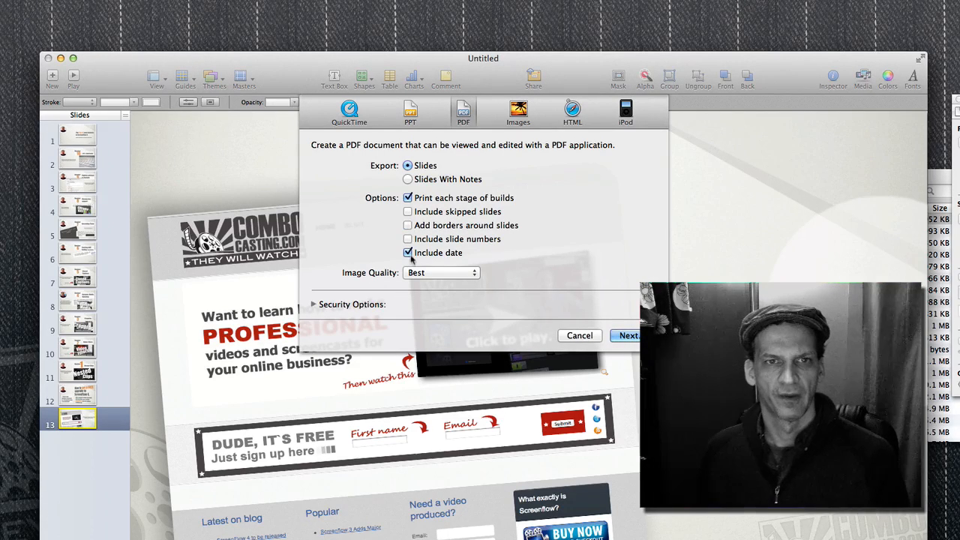
click(578, 335)
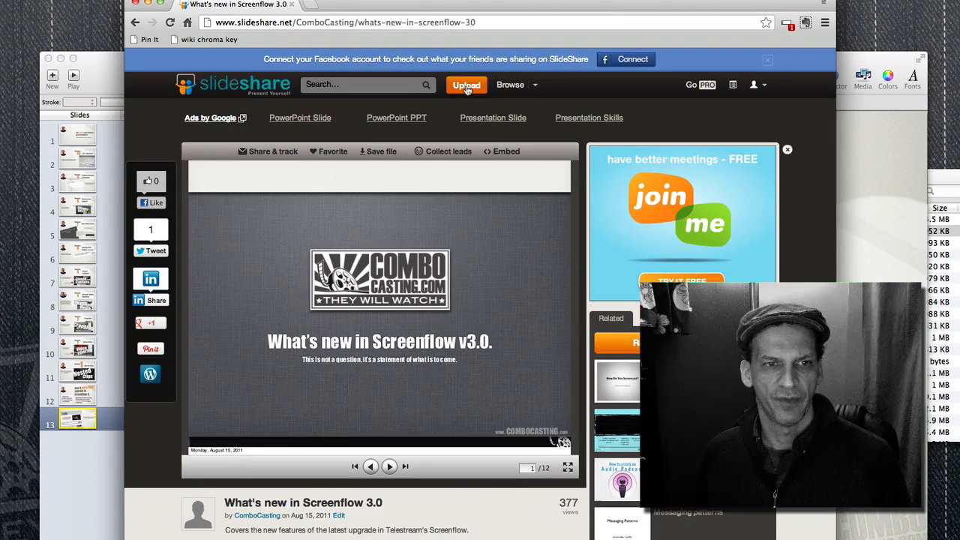
Upload a new presentation and write a description about learning how to use ScreenFlow.
click(465, 84)
text(http://ComboCasting.com you)
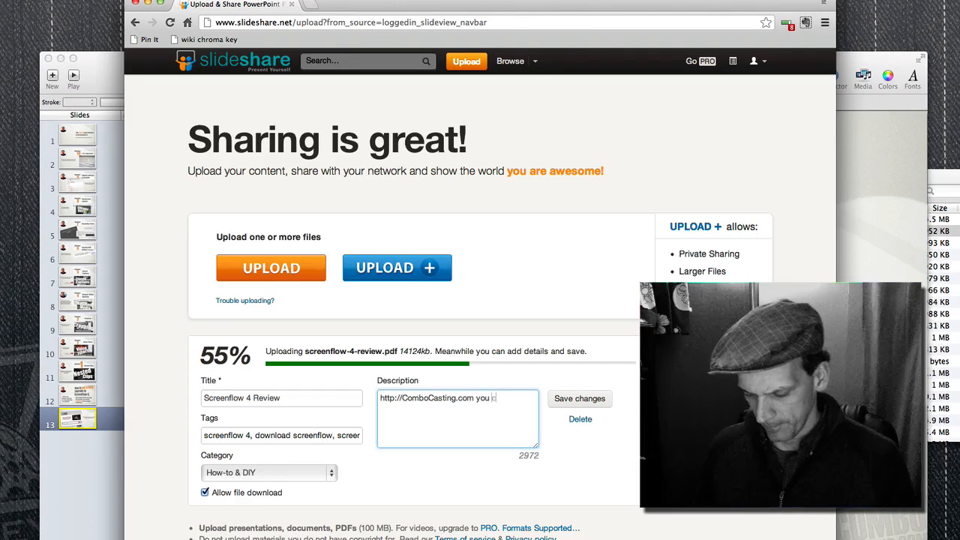
text(can learn h)
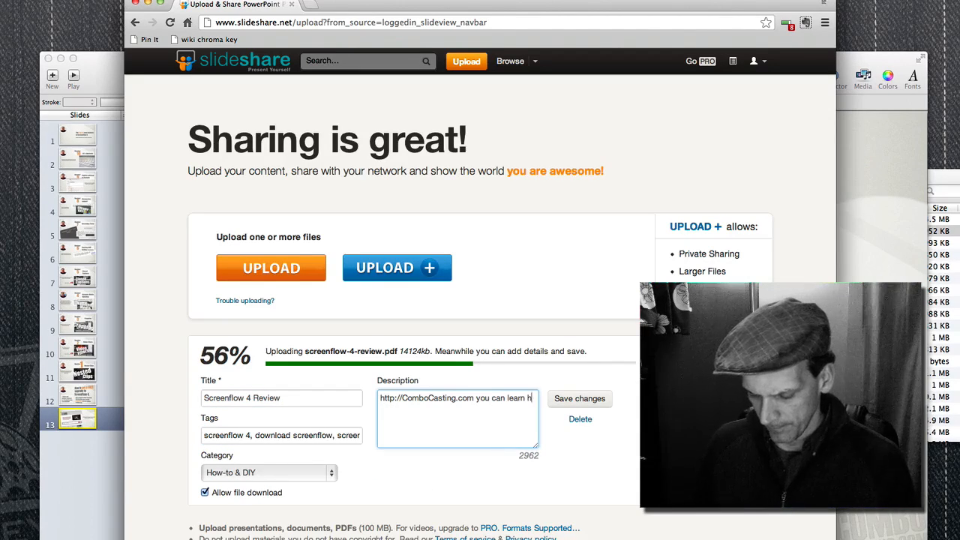
text(how to us)
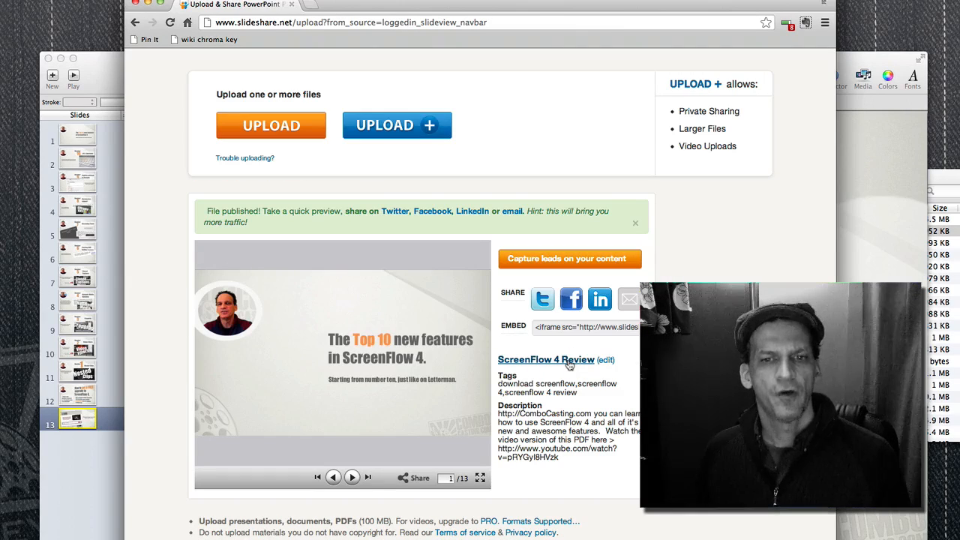
mouse_move(569, 365)
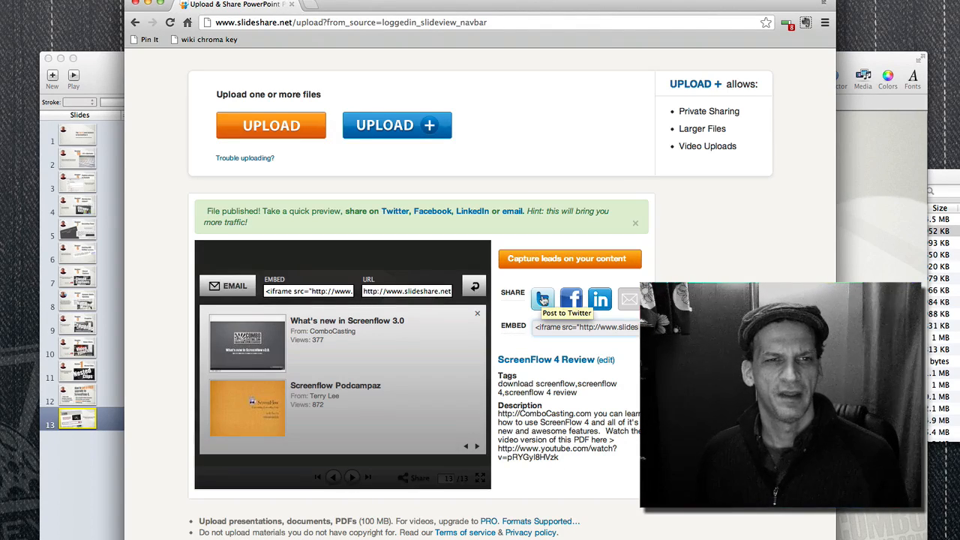
Review the published Screenflow 4 Review preview and its share options.
click(543, 298)
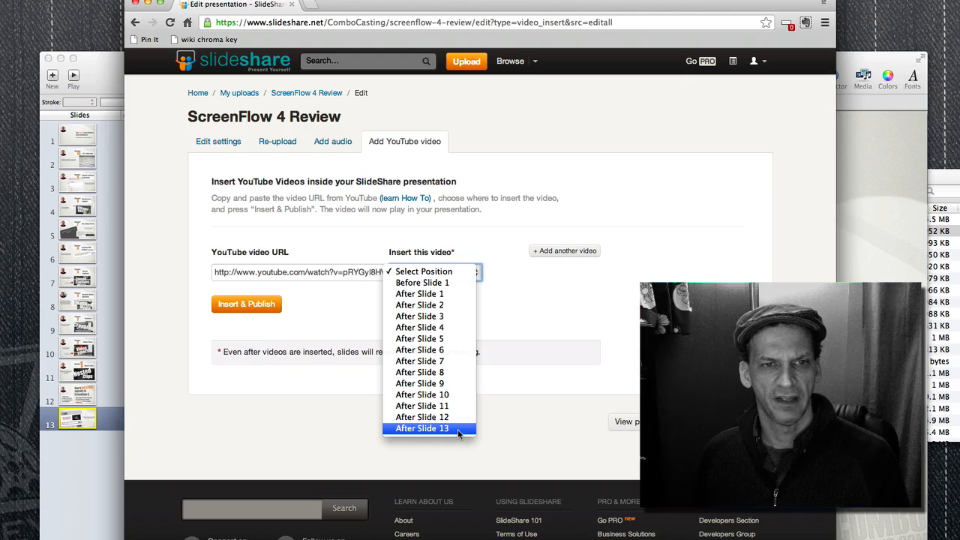
Place the YouTube video after slide 13 and insert and publish the presentation.
click(419, 429)
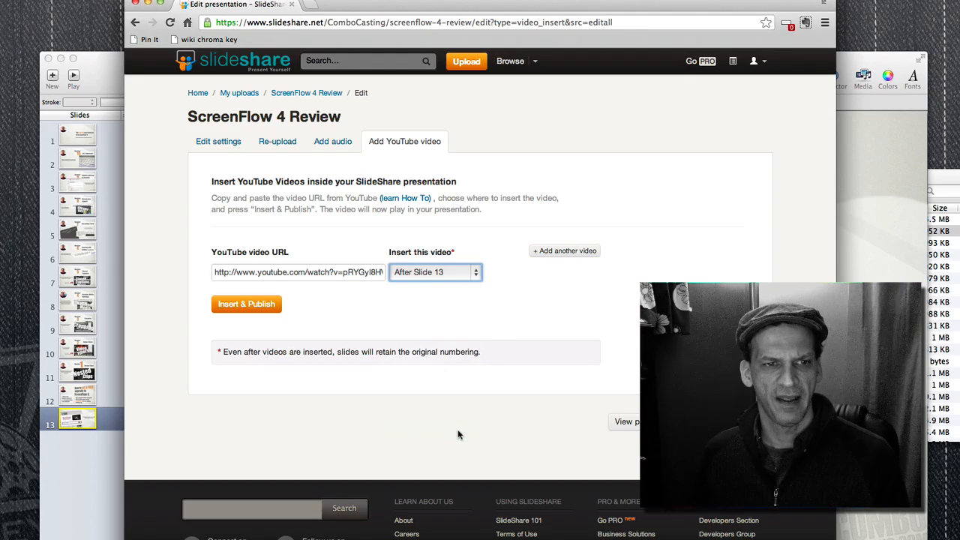
click(246, 303)
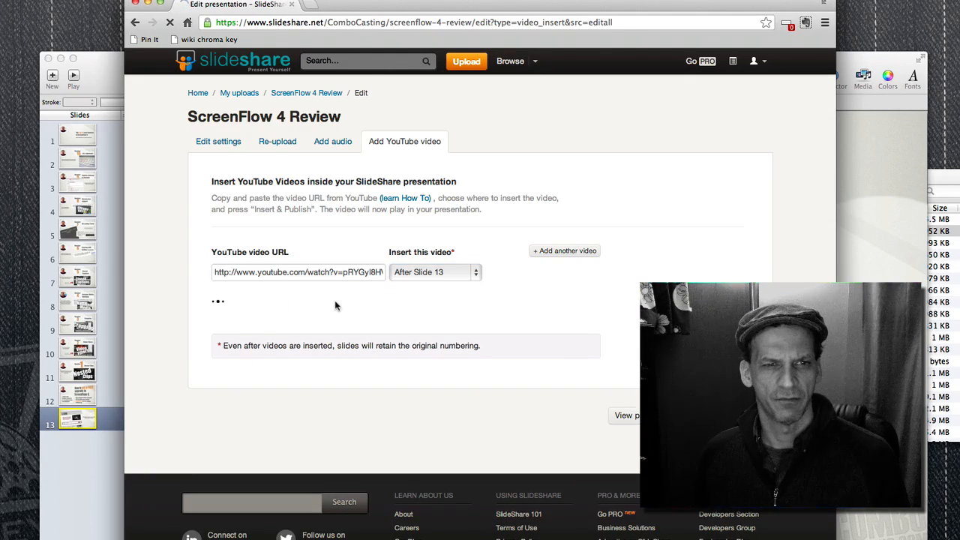